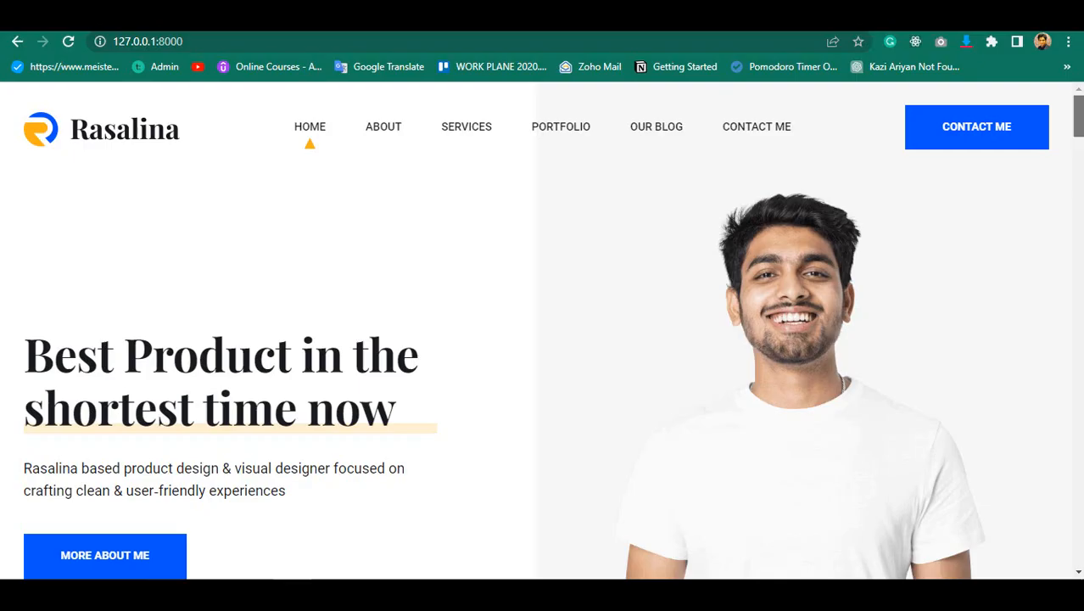
Scroll through the Upcube dashboard statistics and latest transactions.
scroll(down, 3)
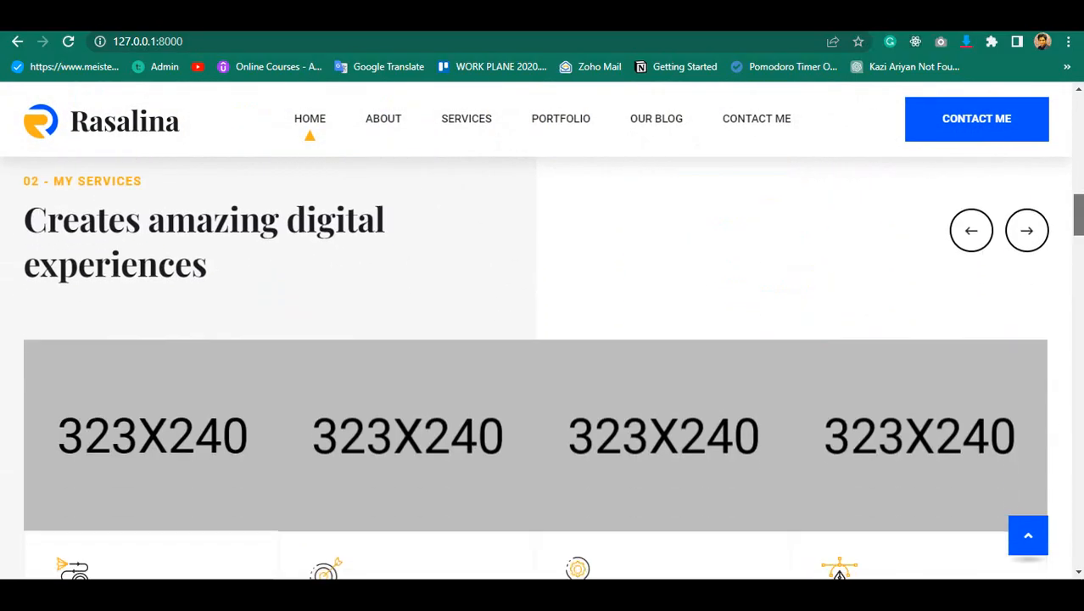
scroll(down, 3)
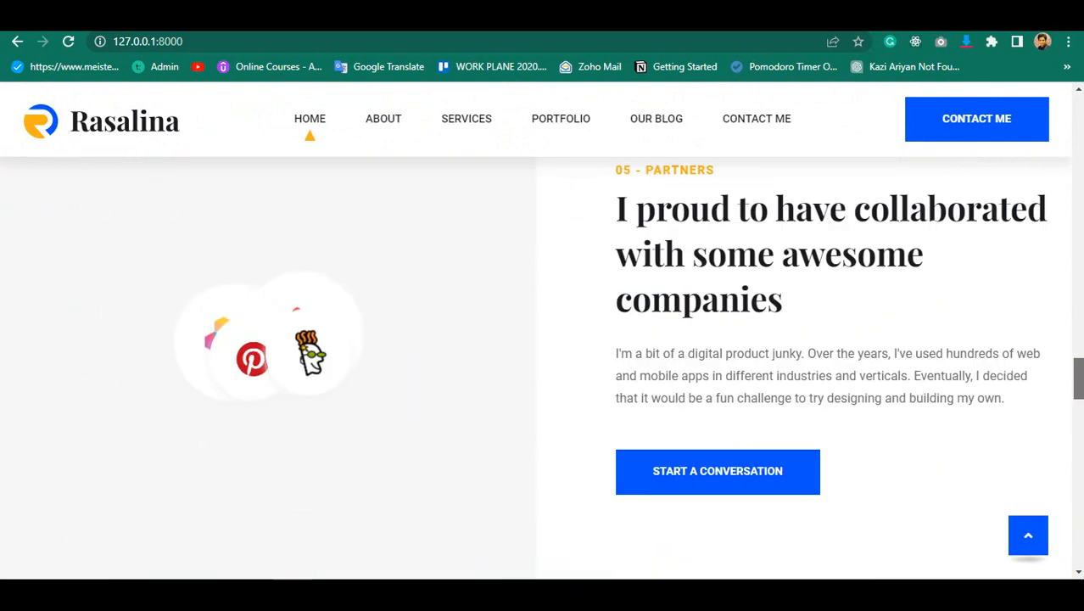
scroll(down, 3)
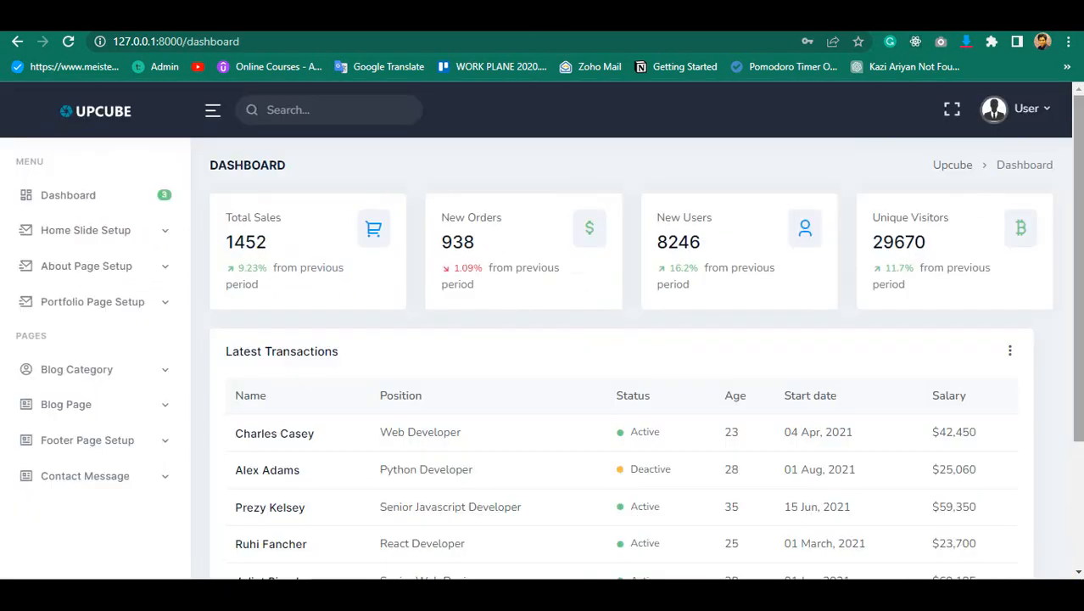
scroll(down, 3)
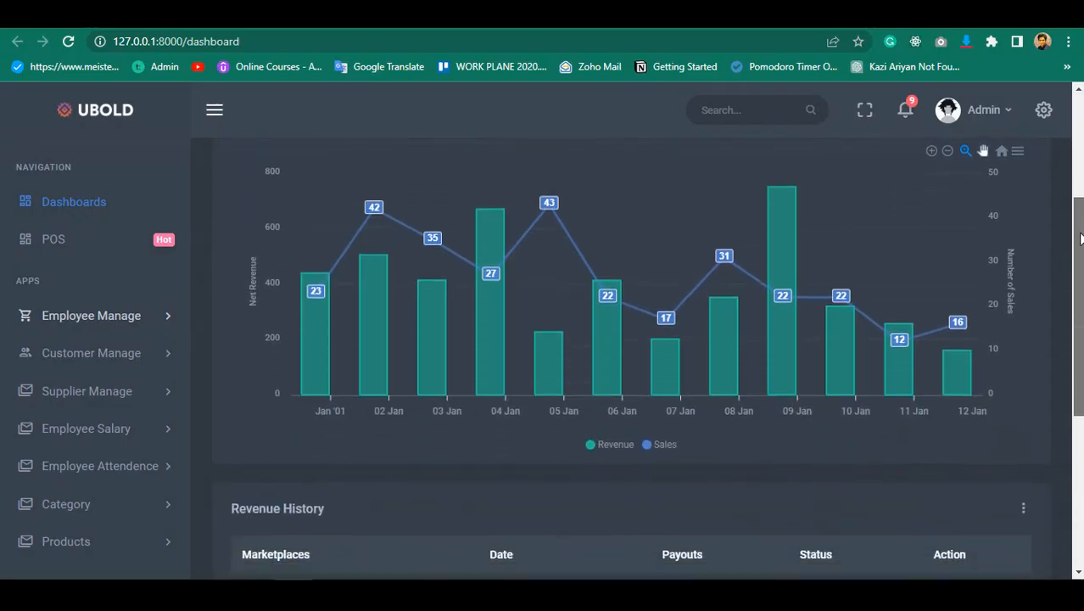
Browse the sidebar menus, expanding the customer management options.
scroll(up, 3)
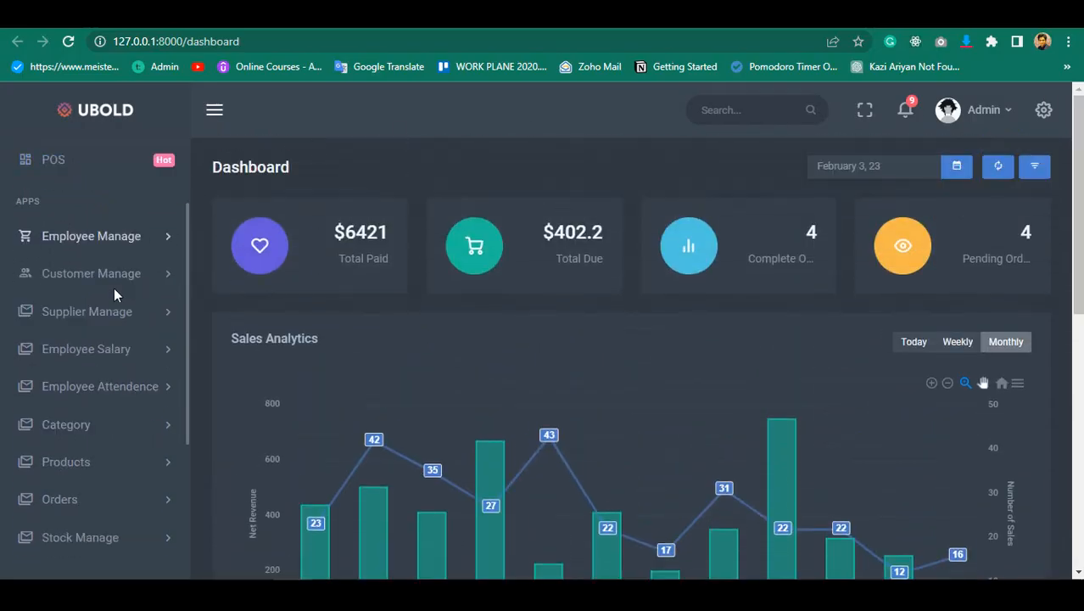
click(91, 273)
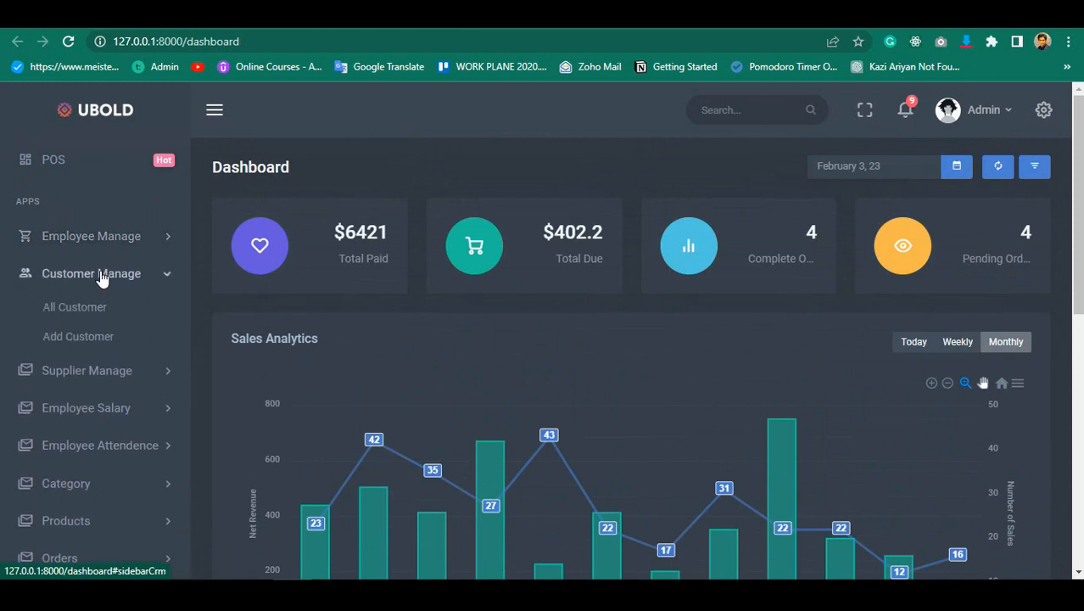
scroll(down, 3)
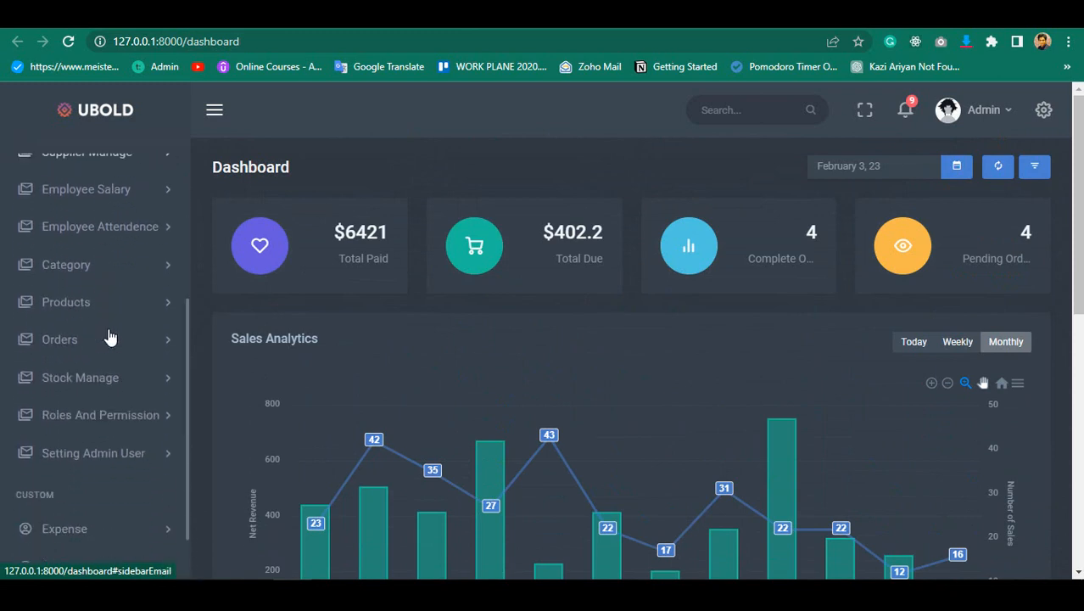
scroll(down, 3)
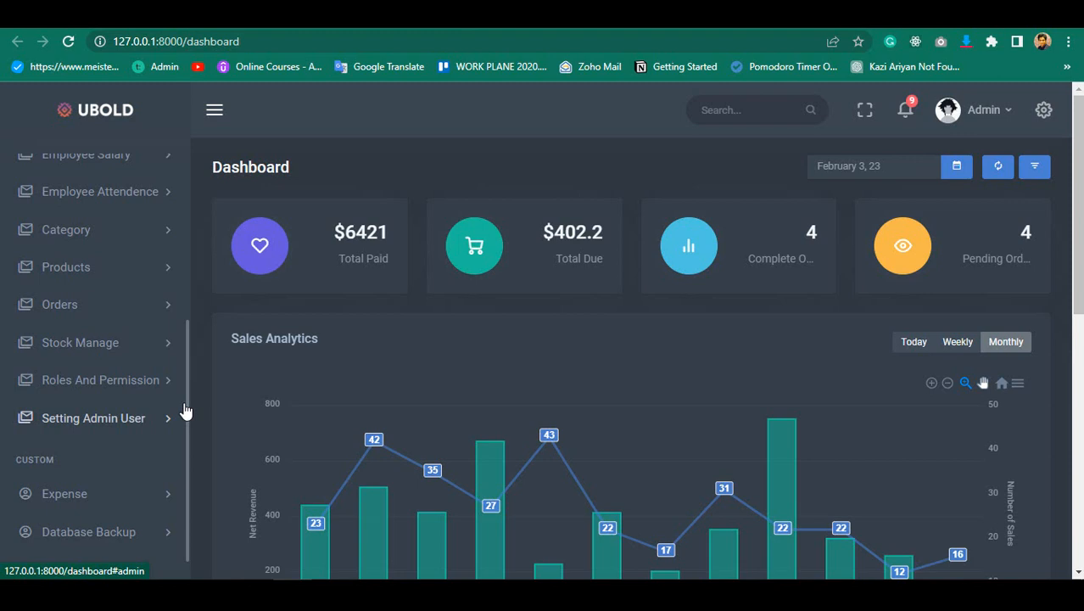
scroll(up, 3)
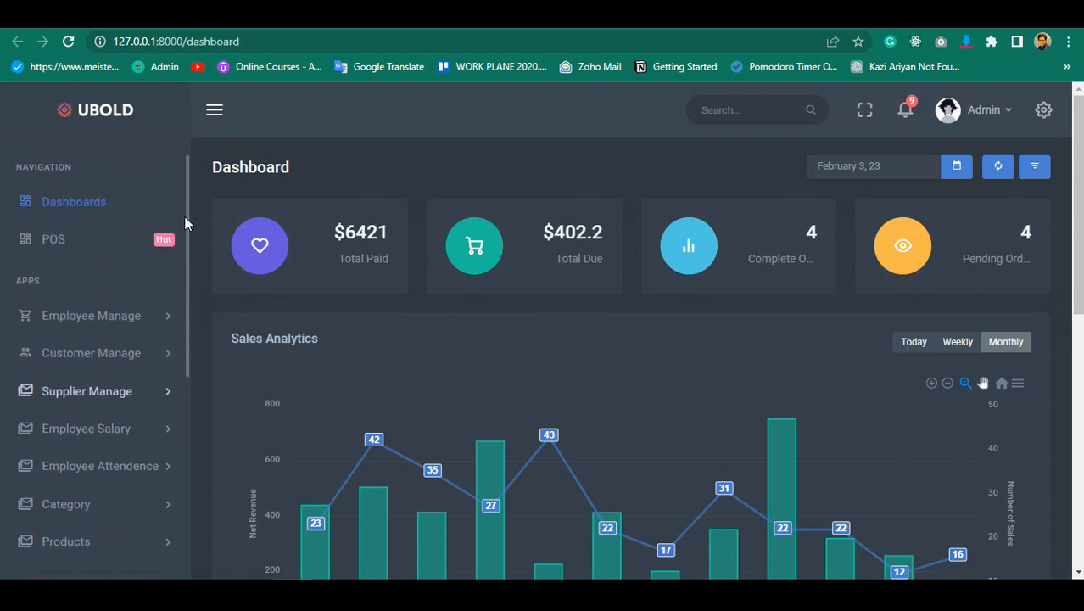
mouse_move(832, 126)
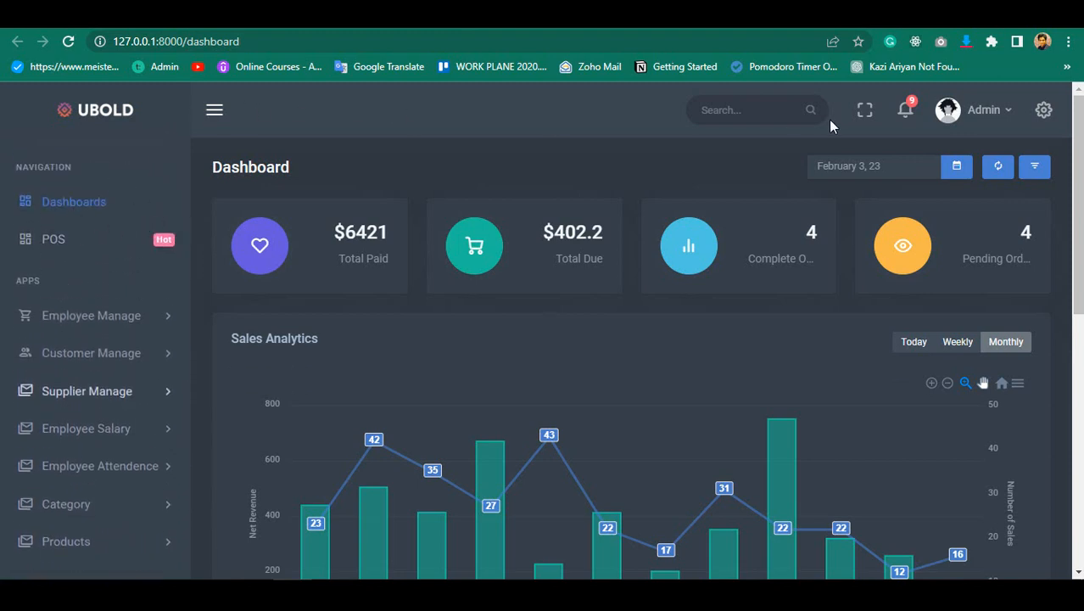
View the admin profile page, then go to the POS page with the 1161.60 cart.
click(973, 109)
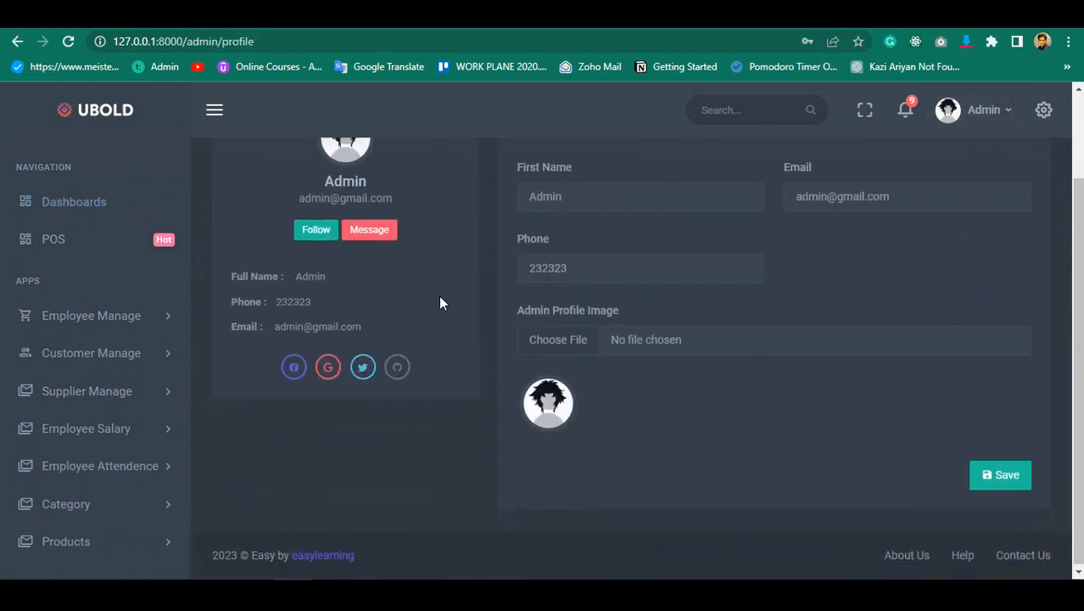
scroll(up, 3)
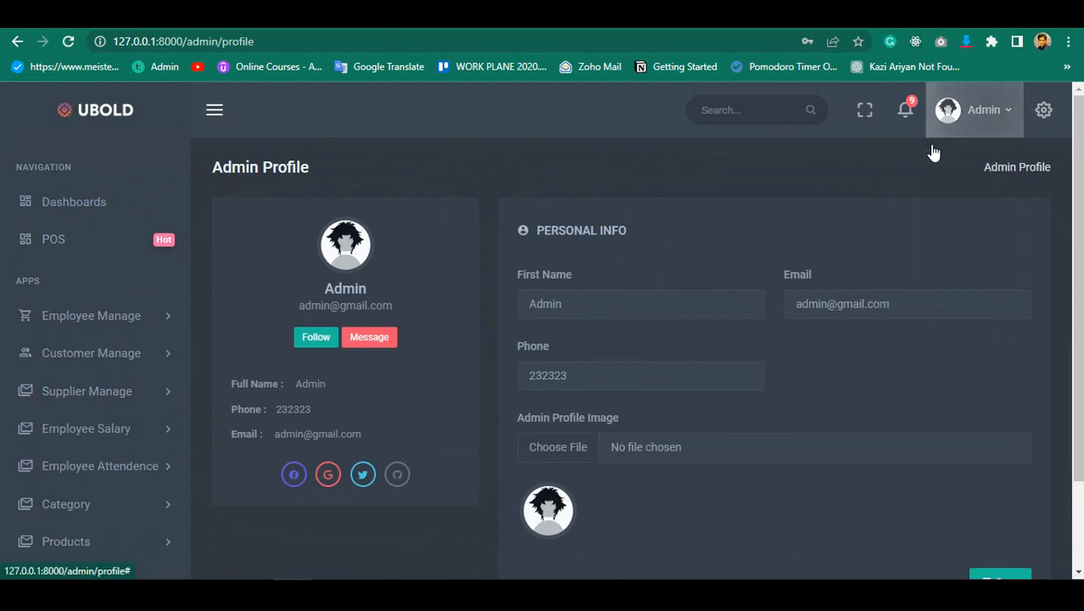
click(53, 237)
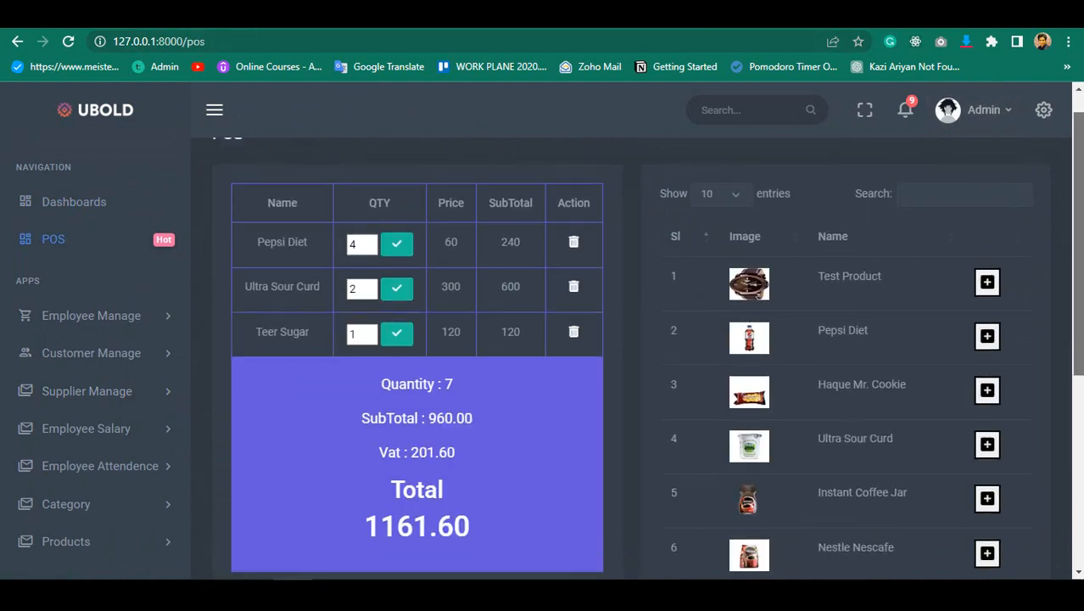
Scroll the POS product list after adding Instant Coffee Jar for a 1827.10 total.
scroll(down, 3)
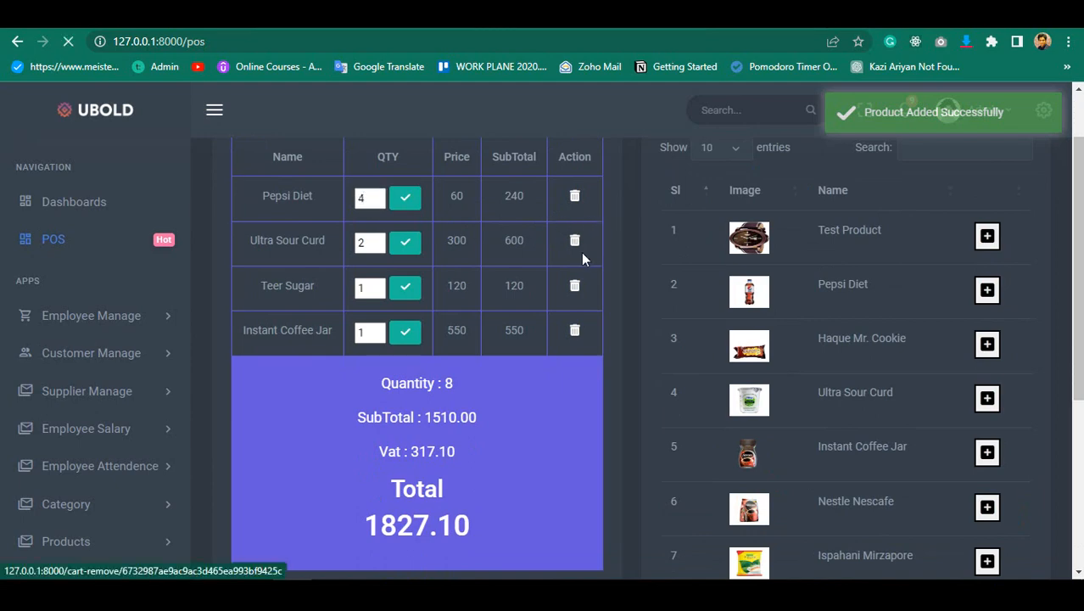
scroll(down, 3)
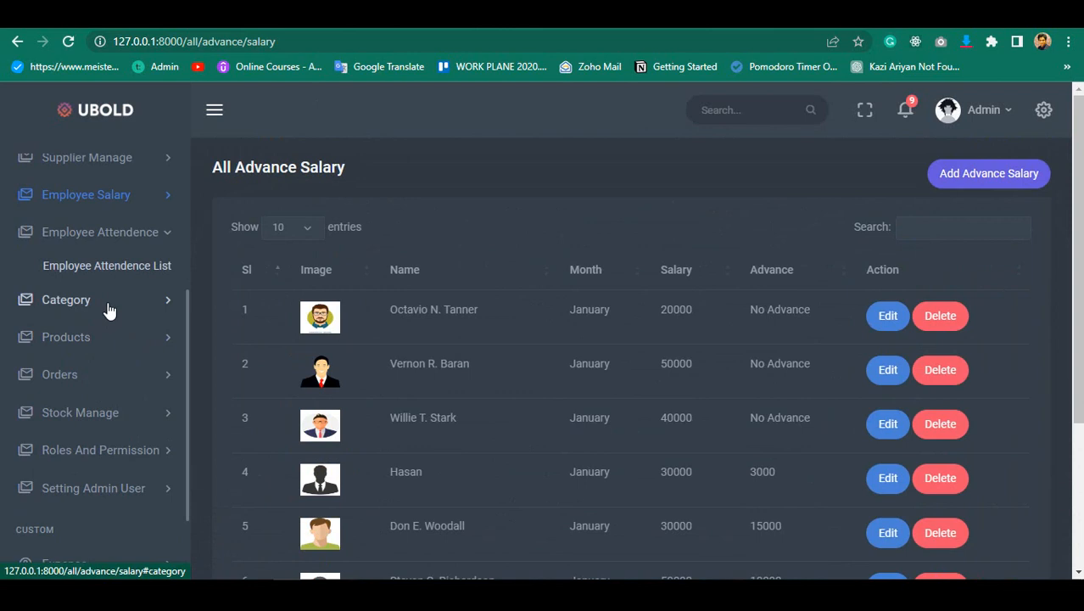
Go to employee attendance via the salary menu and mark an employee absent for 02/17/2023.
click(85, 193)
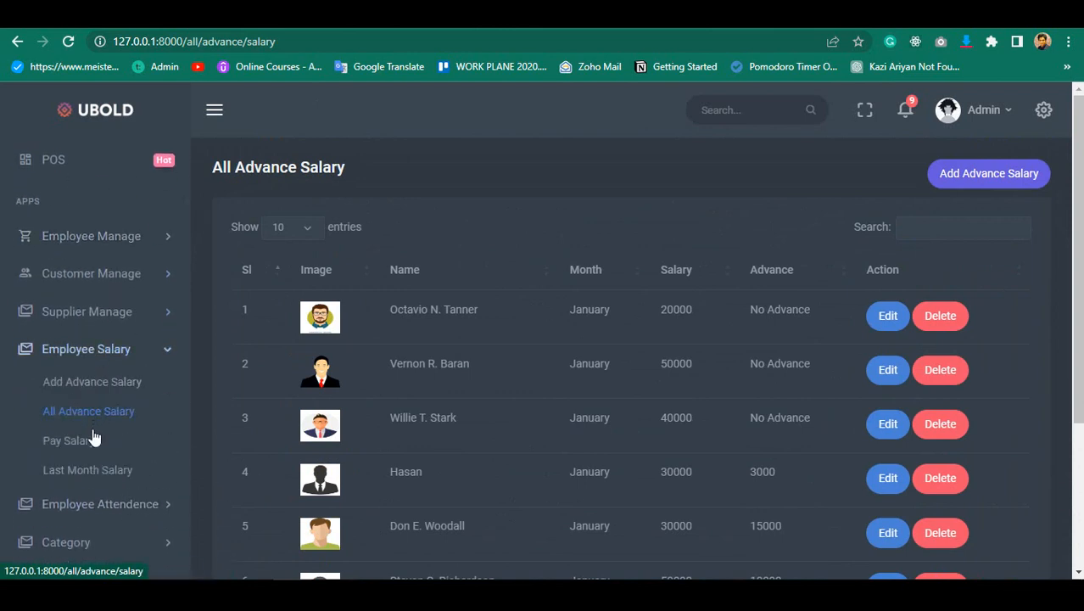
click(68, 439)
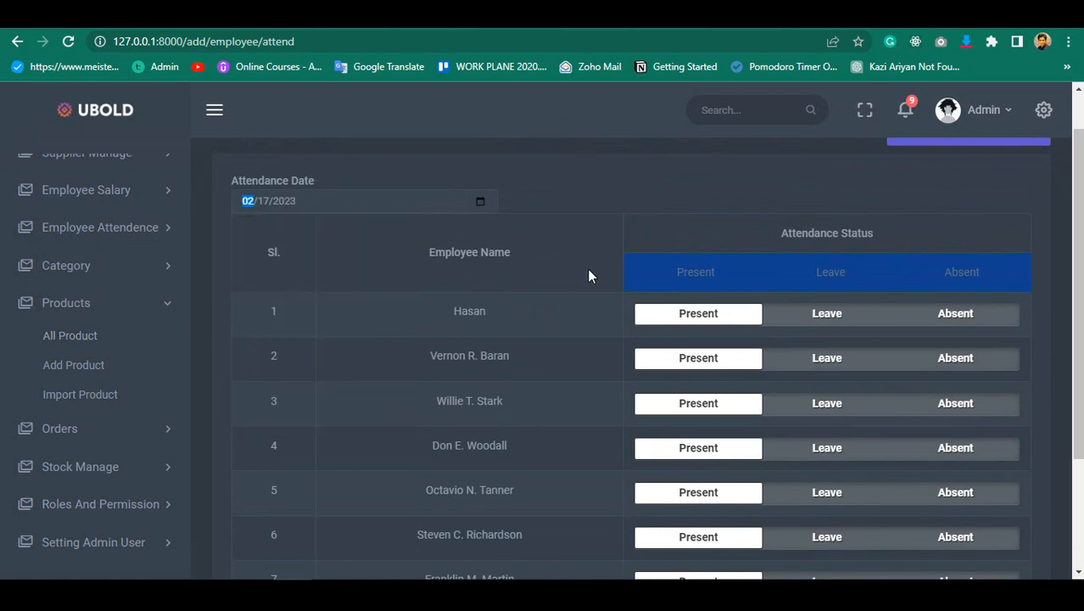
scroll(down, 3)
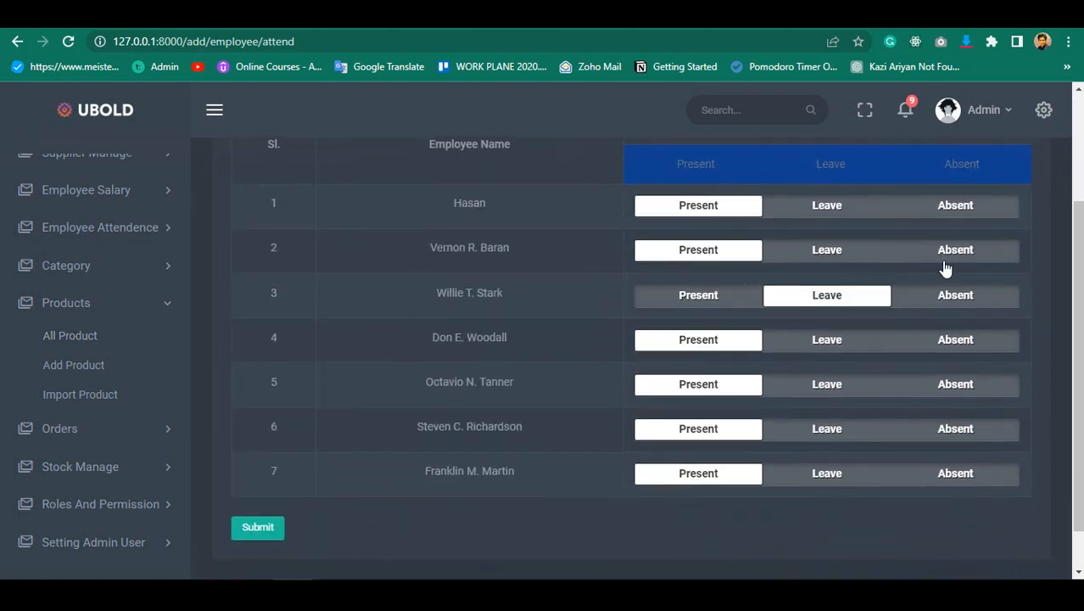
click(955, 428)
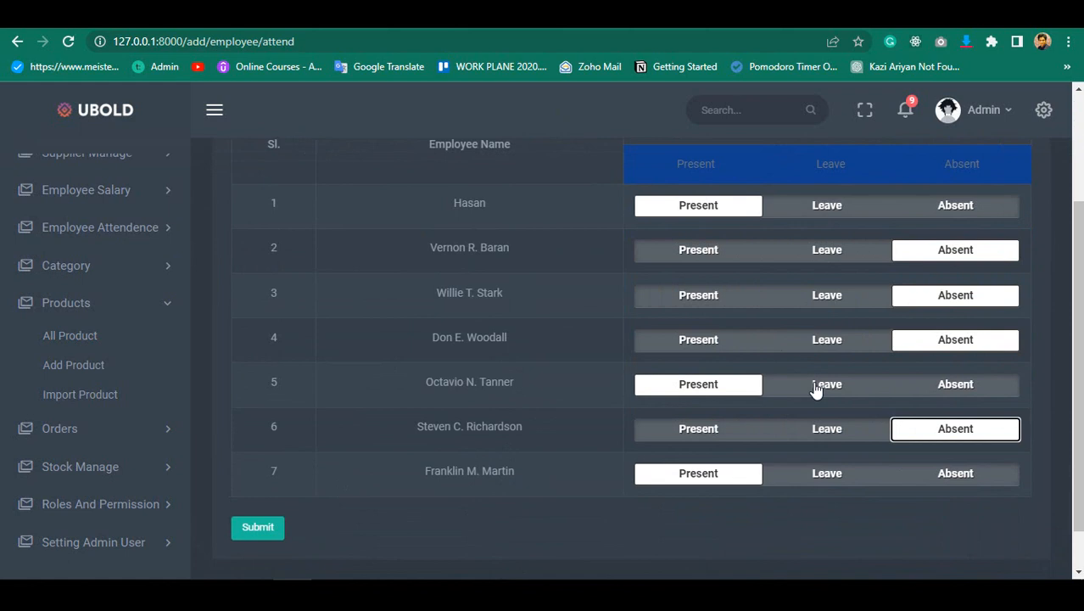
scroll(down, 3)
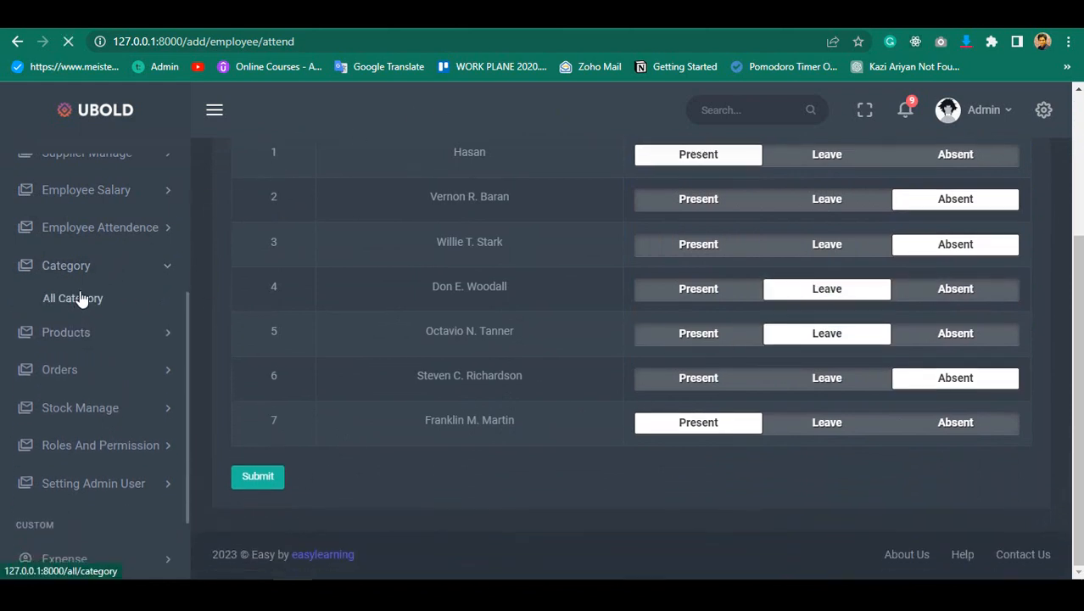
Browse the All Product table, then go to the pending orders list.
click(64, 331)
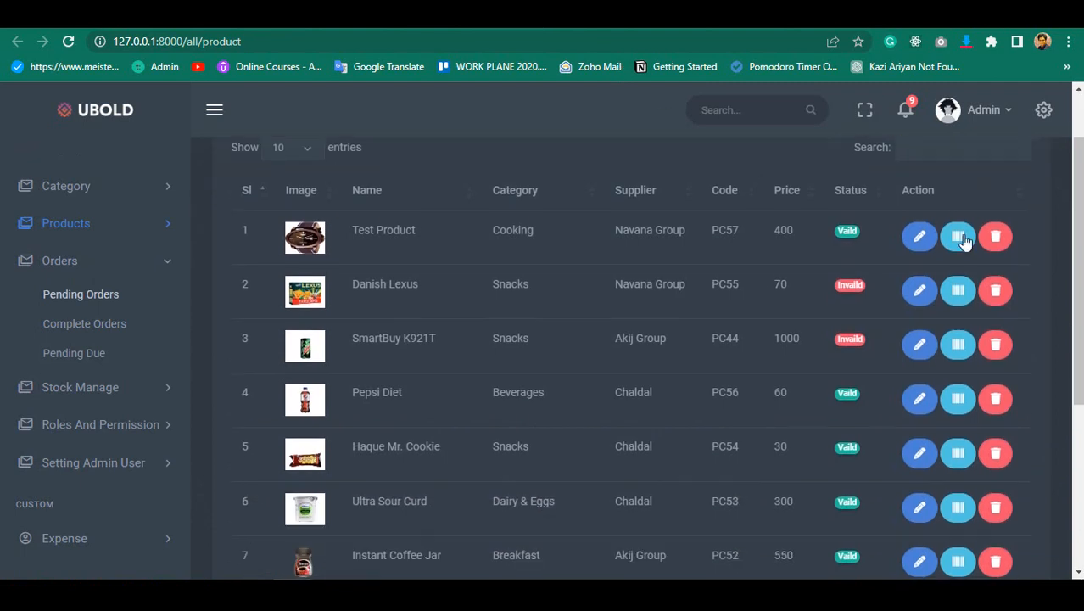
scroll(up, 3)
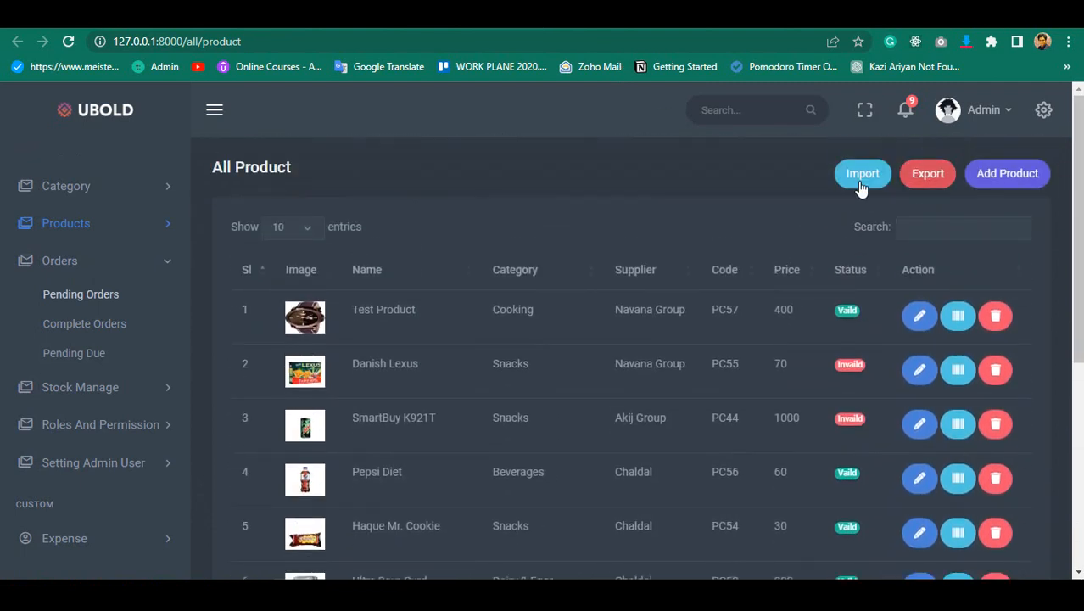
mouse_move(957, 315)
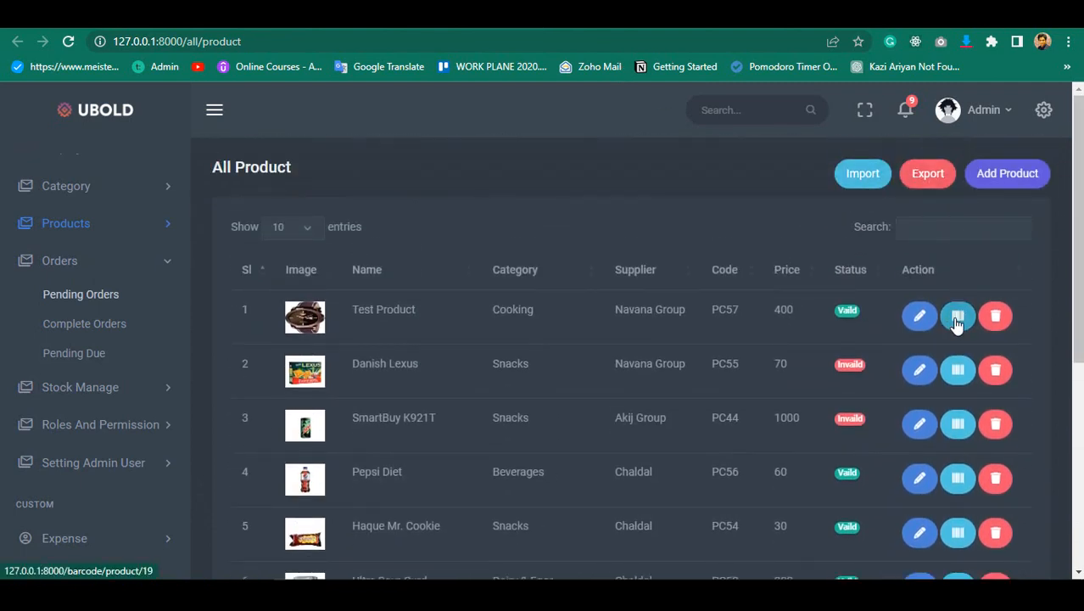
scroll(down, 3)
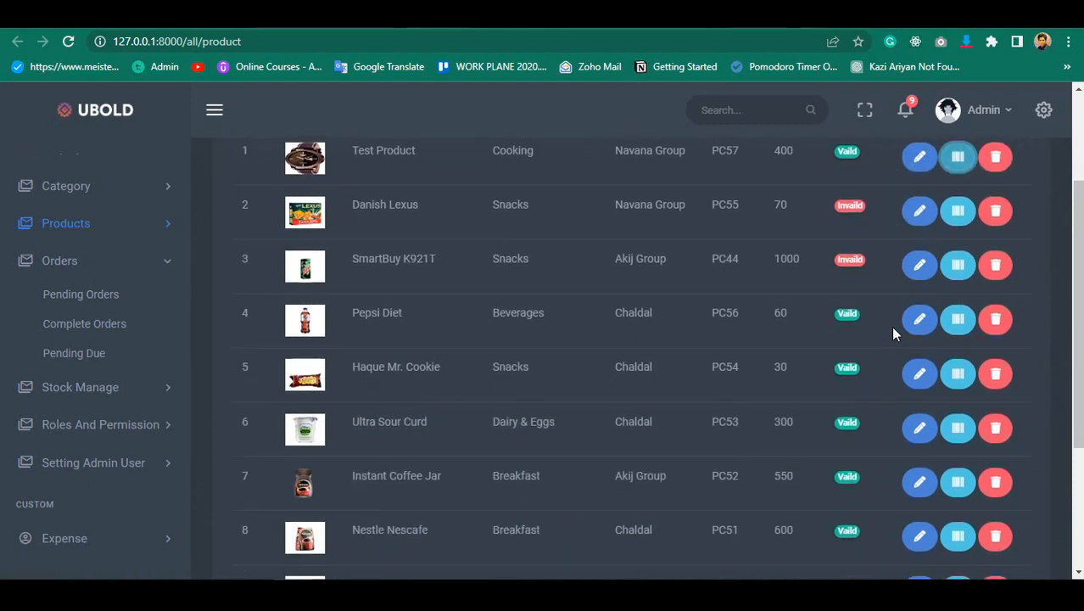
scroll(down, 3)
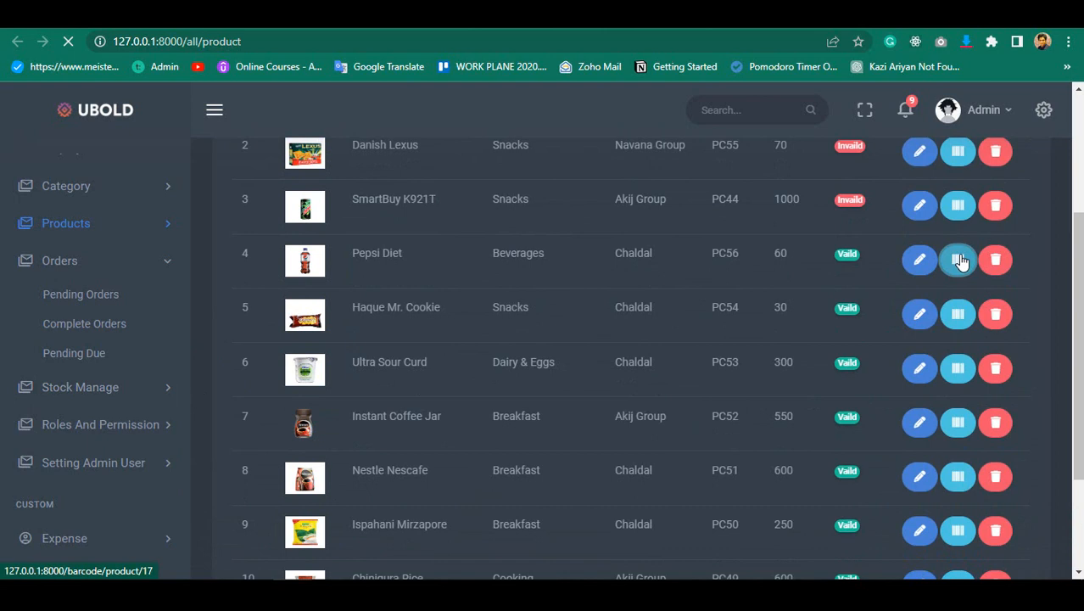
click(957, 260)
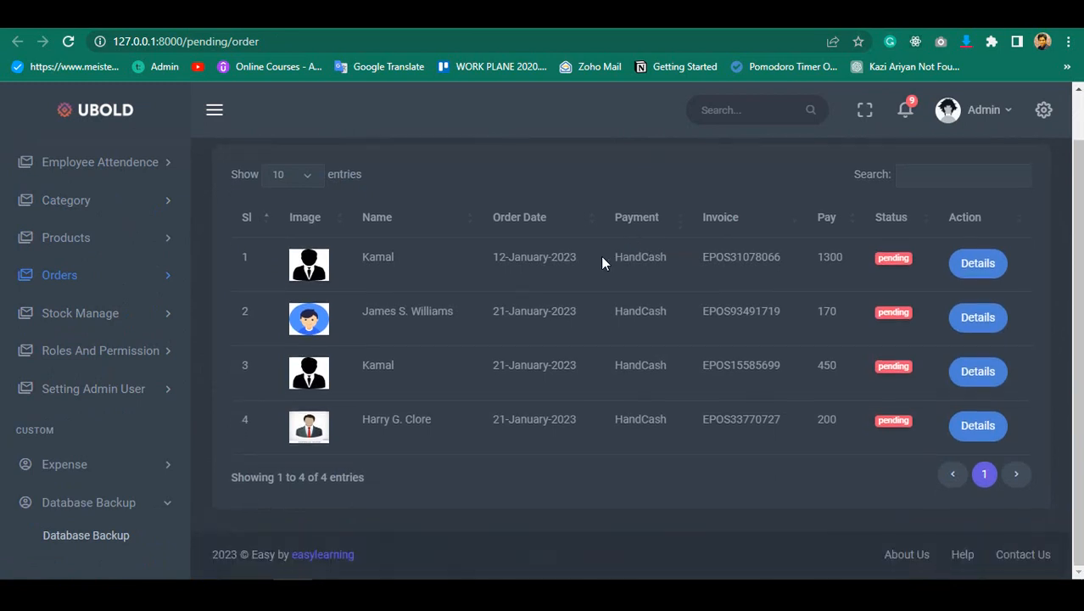
Expand Orders, Stock Manage and Roles And Permission, landing on All Roles in Permission.
click(59, 275)
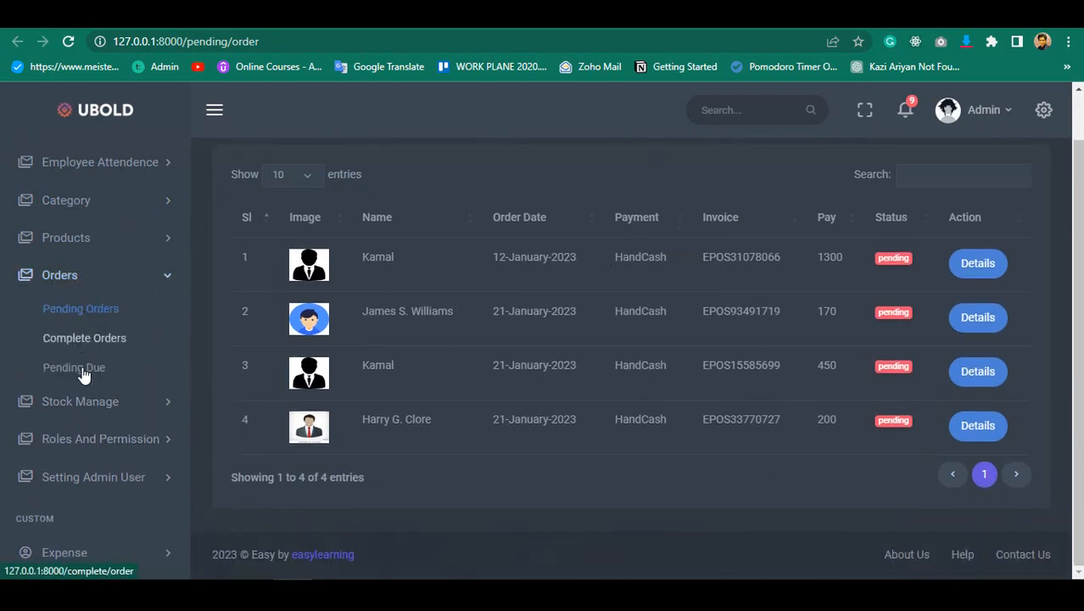
click(79, 336)
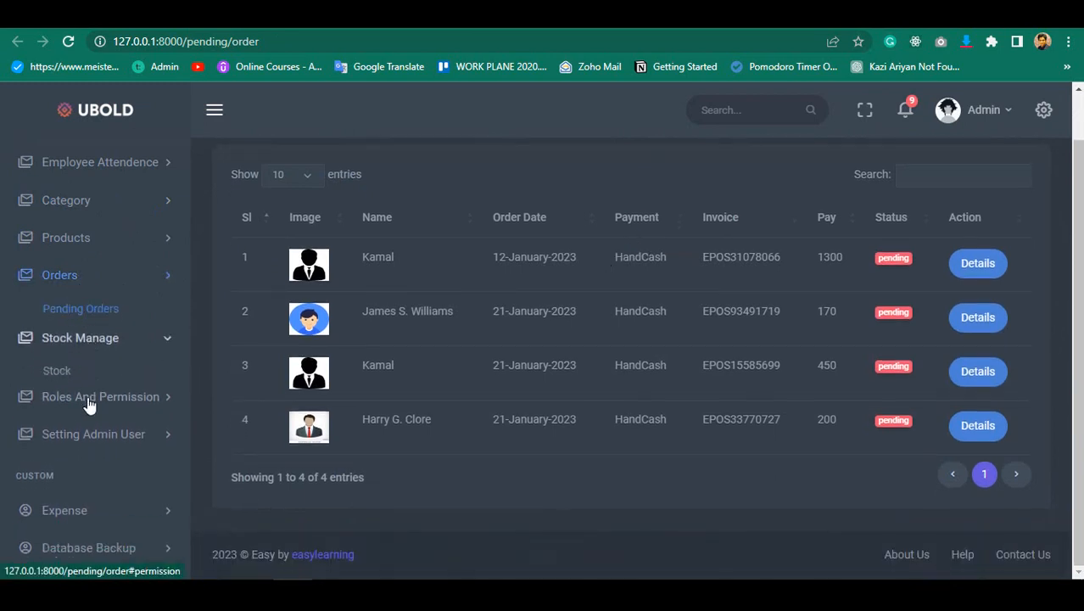
click(59, 275)
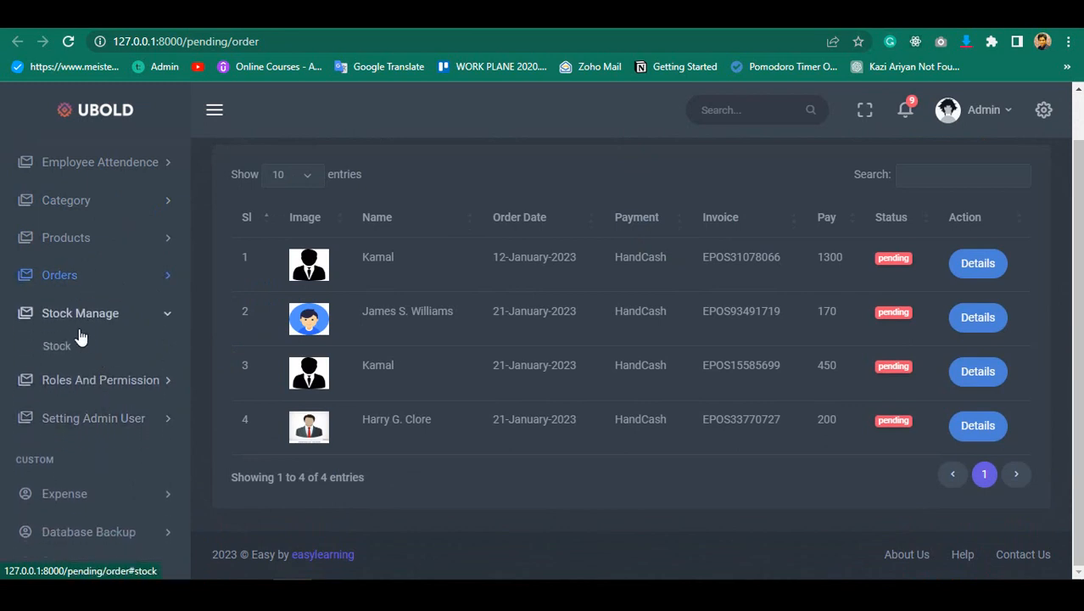
click(100, 380)
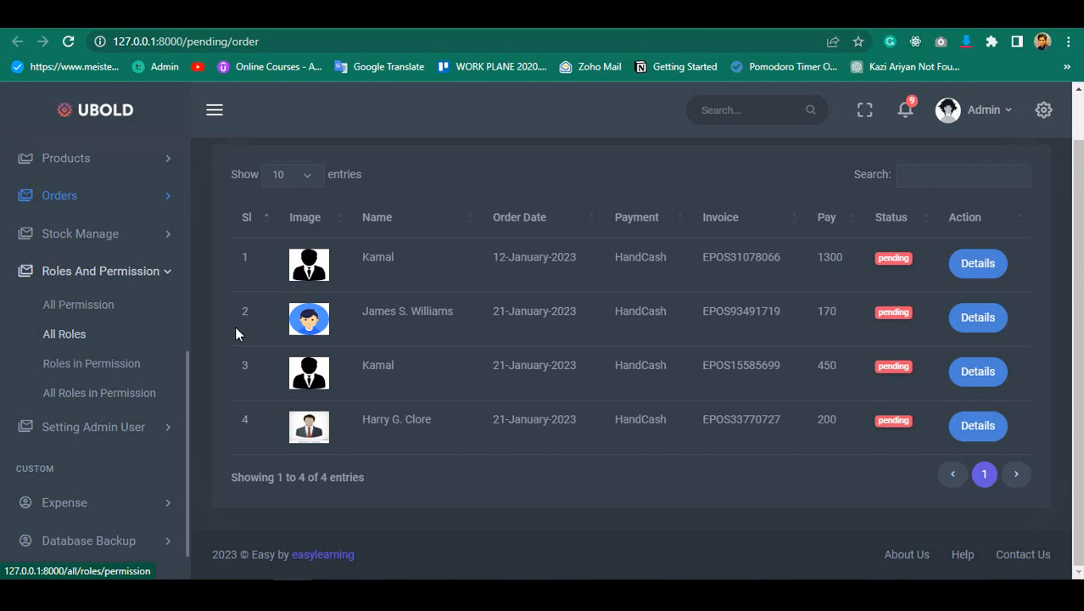
click(98, 392)
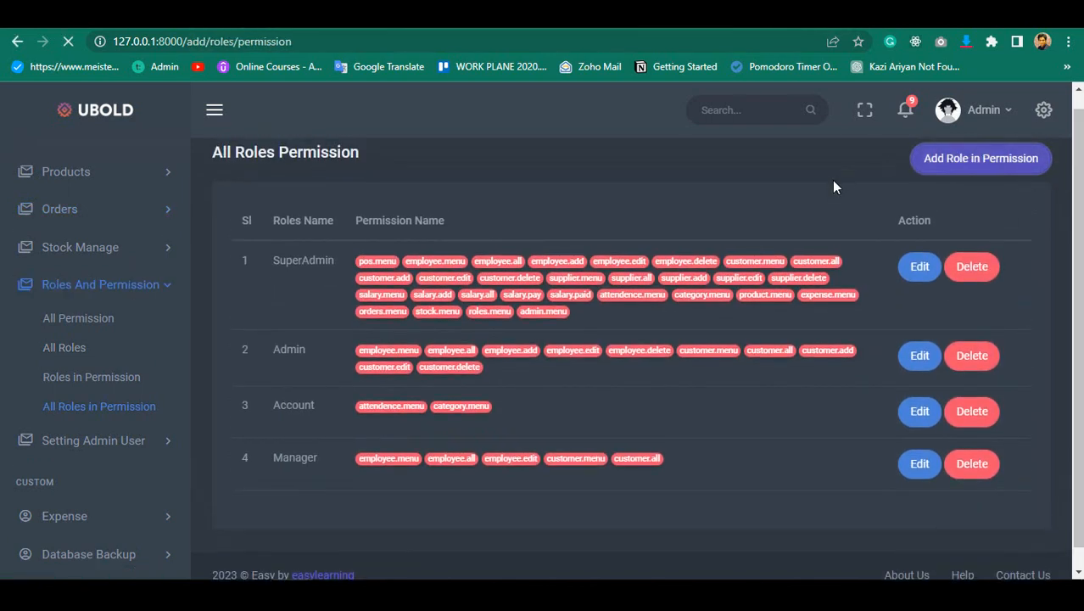
Start Add Role in Permission and scroll its grouped permission checkboxes.
click(981, 158)
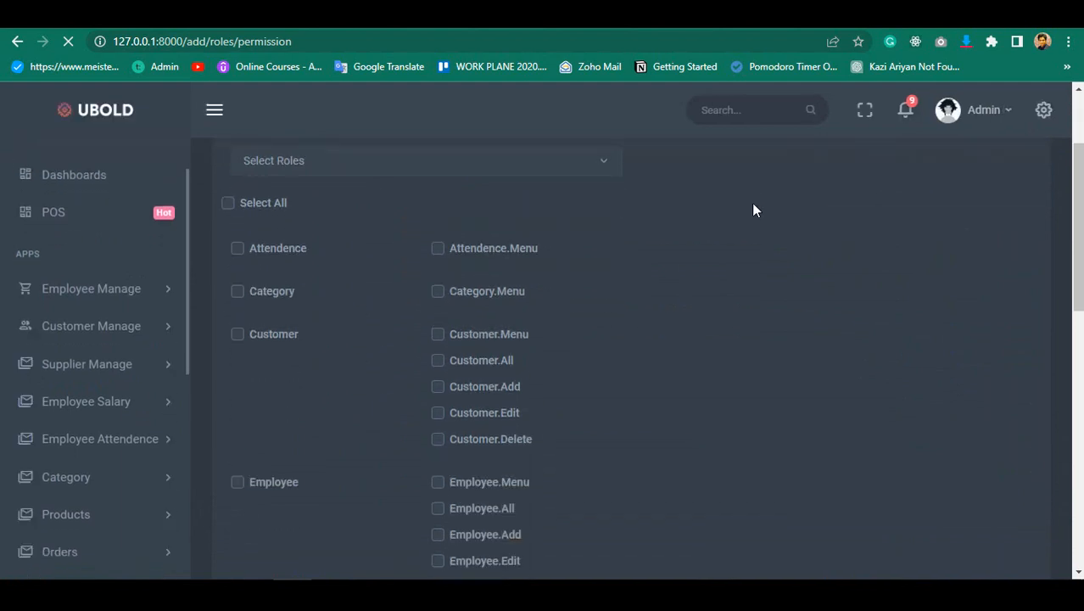
scroll(down, 3)
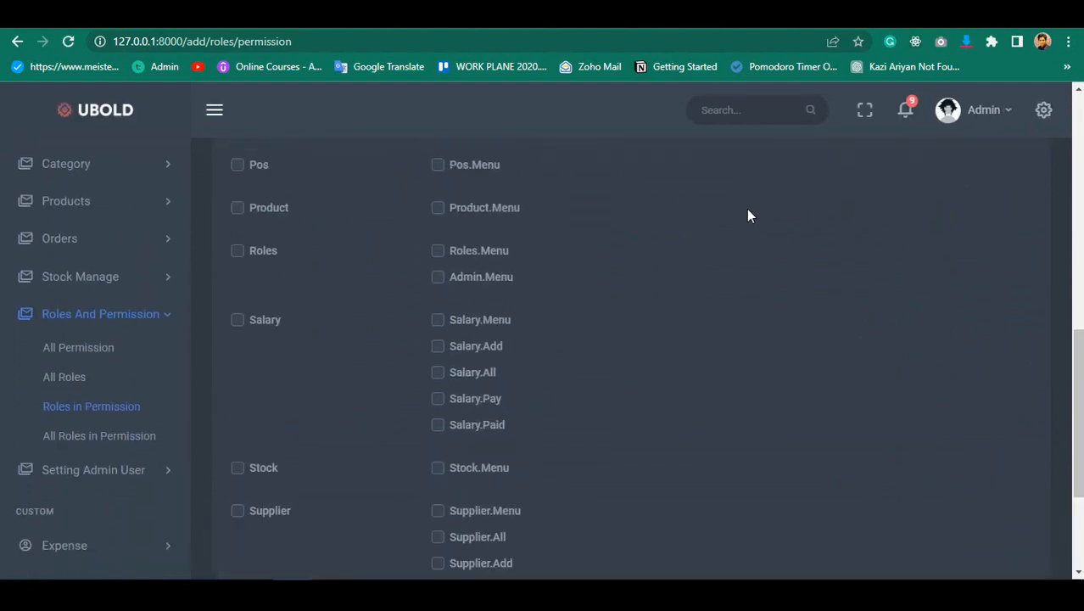